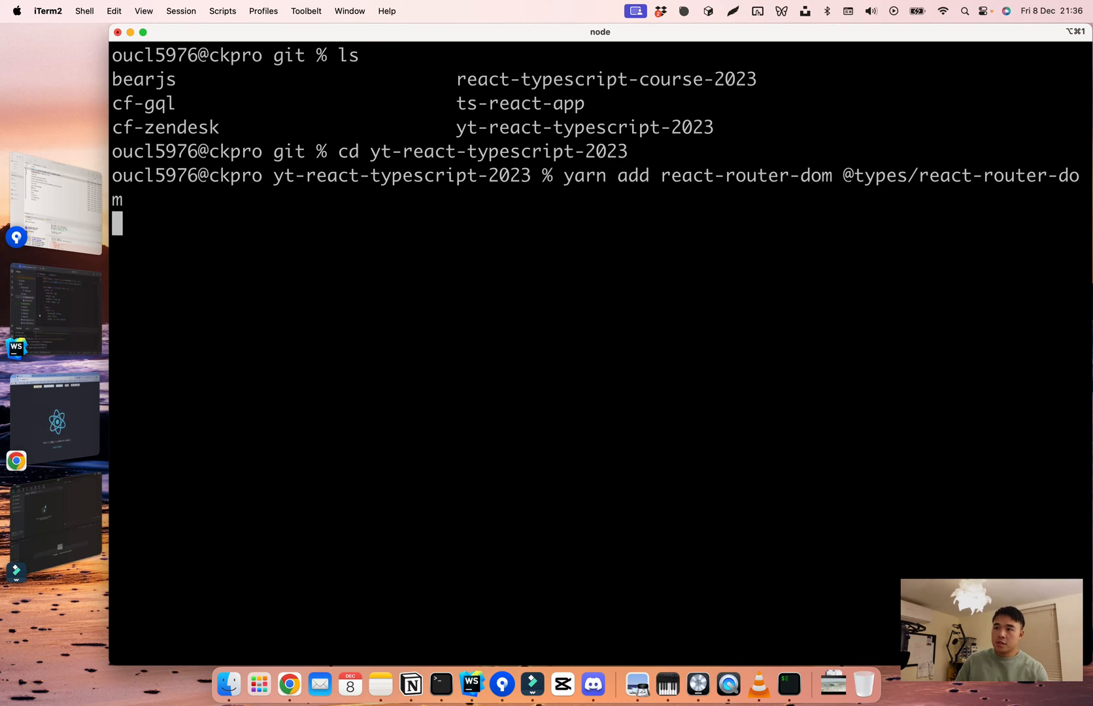
key("Return")
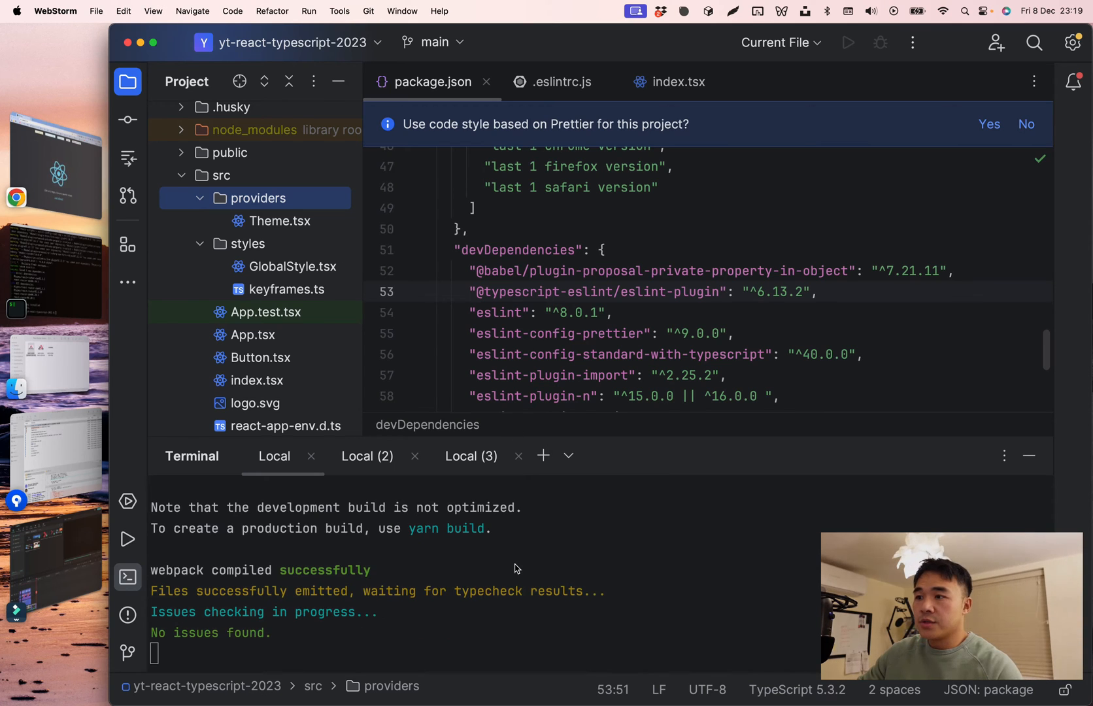
- Create providers/Router.tsx importing createBrowserRouter and RouterProvider from react-router-dom
right_click(263, 197)
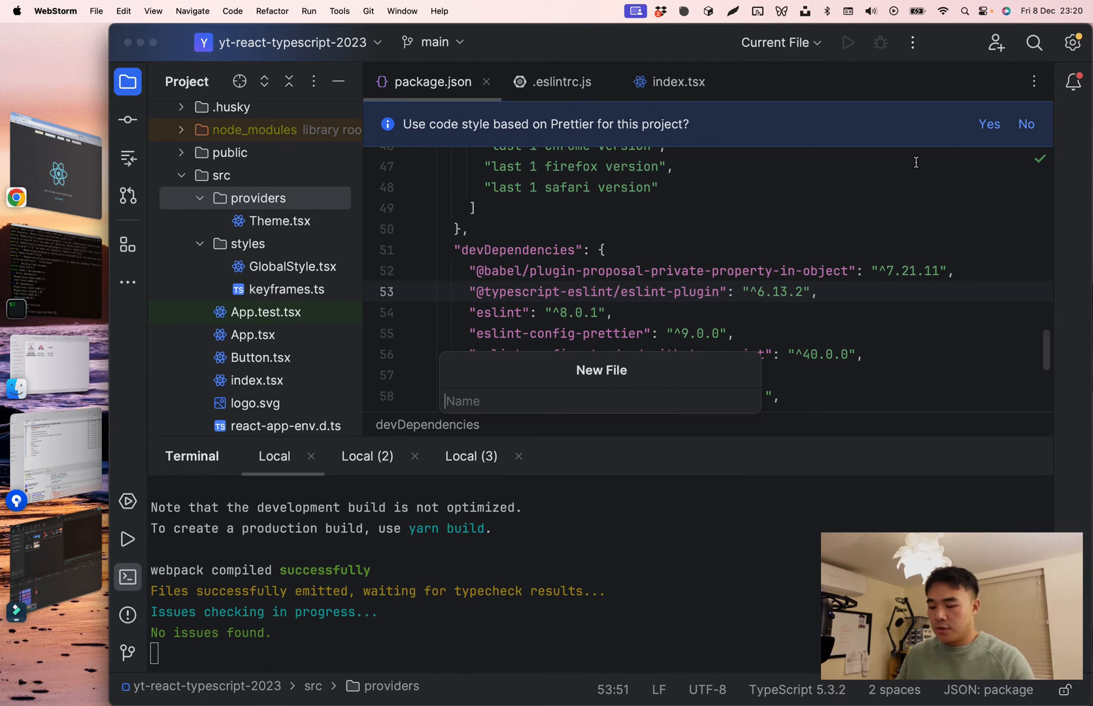
type("Router.tsx")
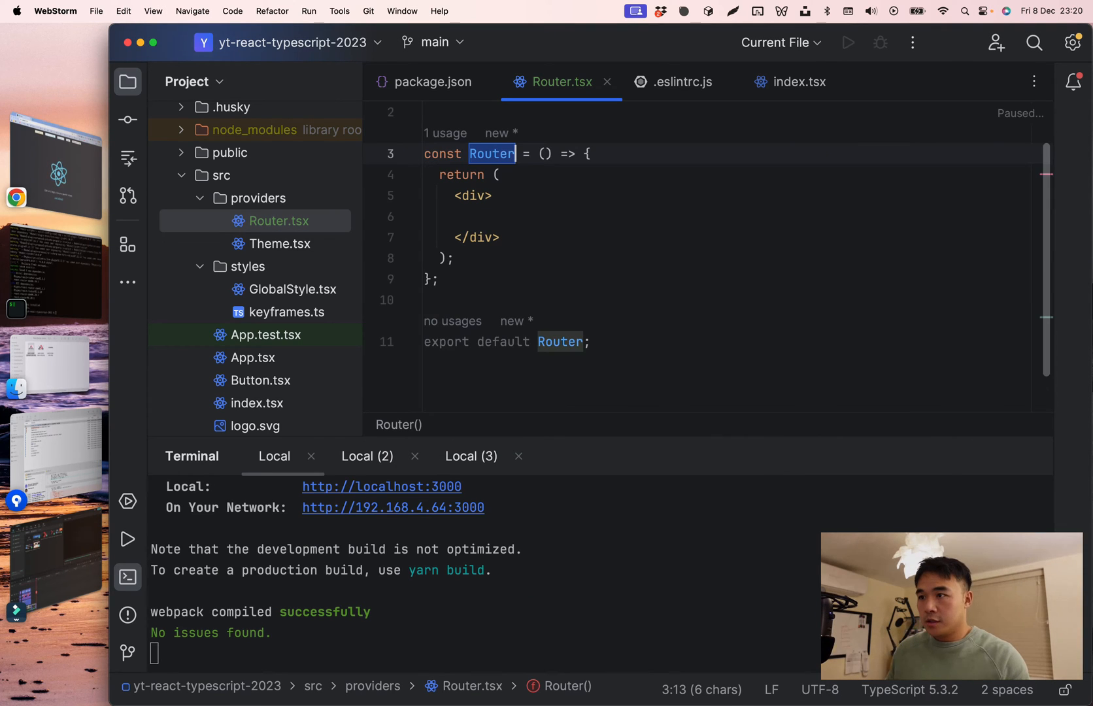
type("import { createBrowserRouter, RouterProvider } from 'react-router-dom';")
left_click(728, 174)
type("<RouterProvider />;")
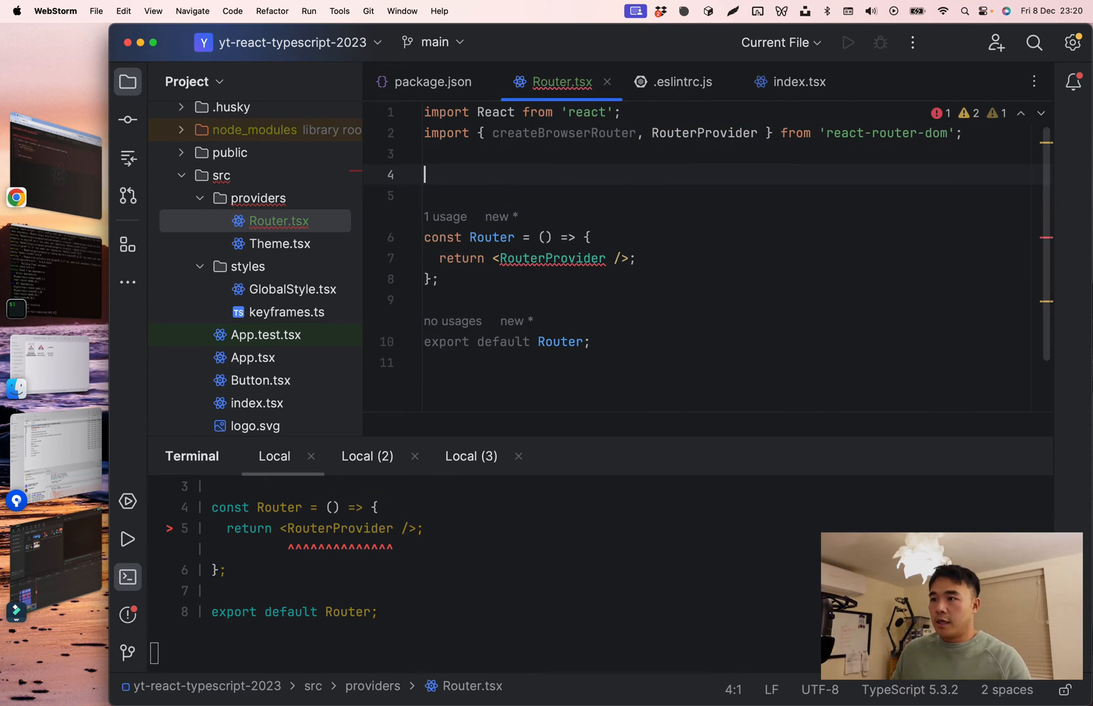
- Define router = createBrowserRouter with a route whose path is '/'
type("const")
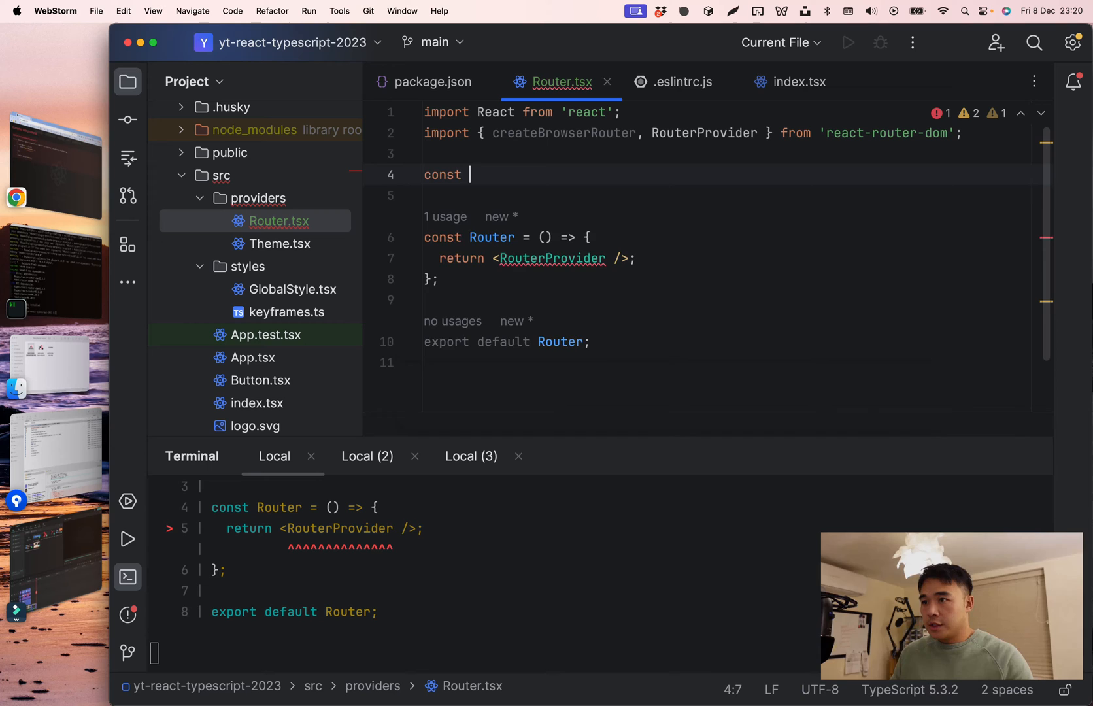
type("router =")
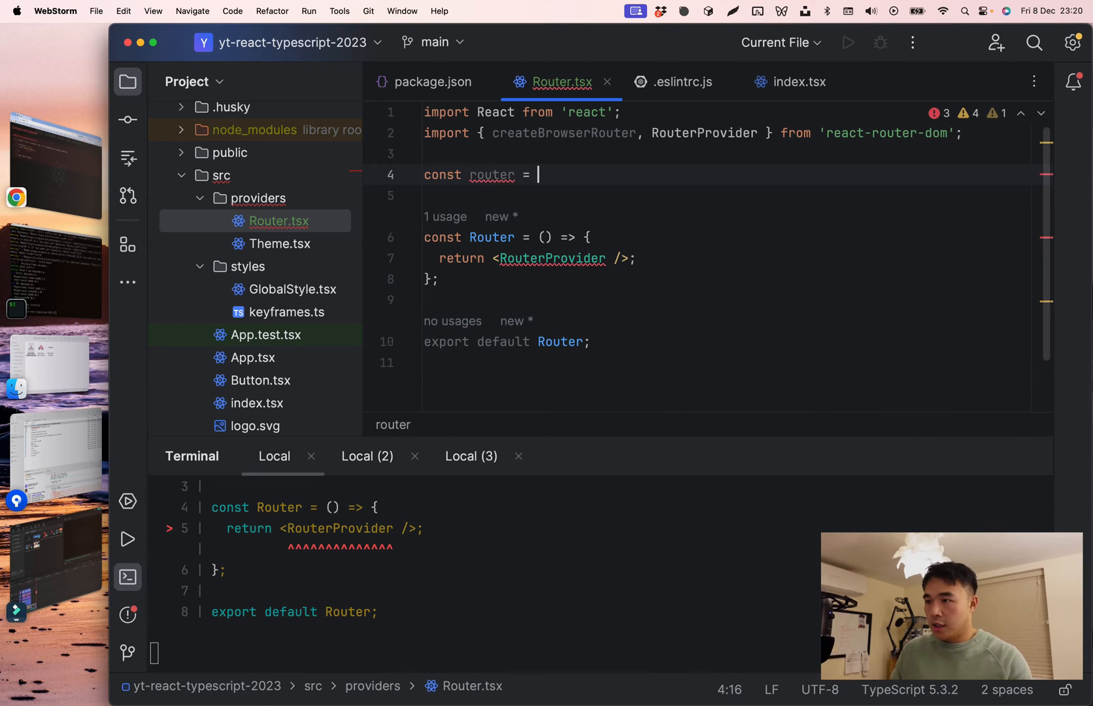
type("createBrowserRouter([")
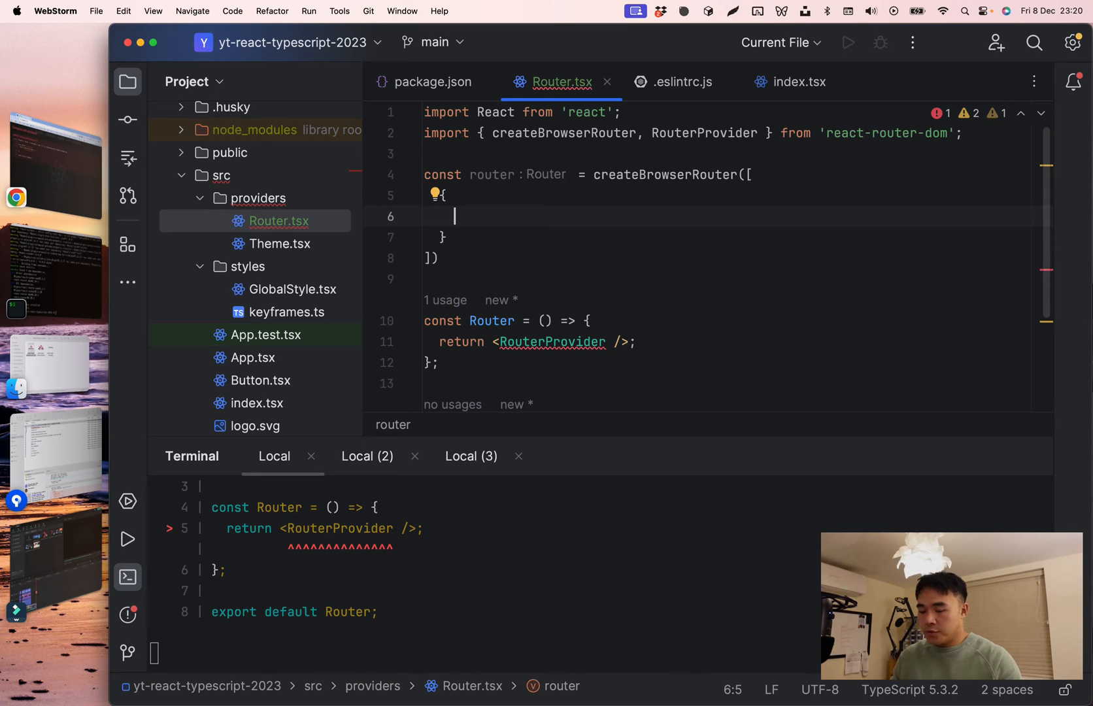
type("path: '/',")
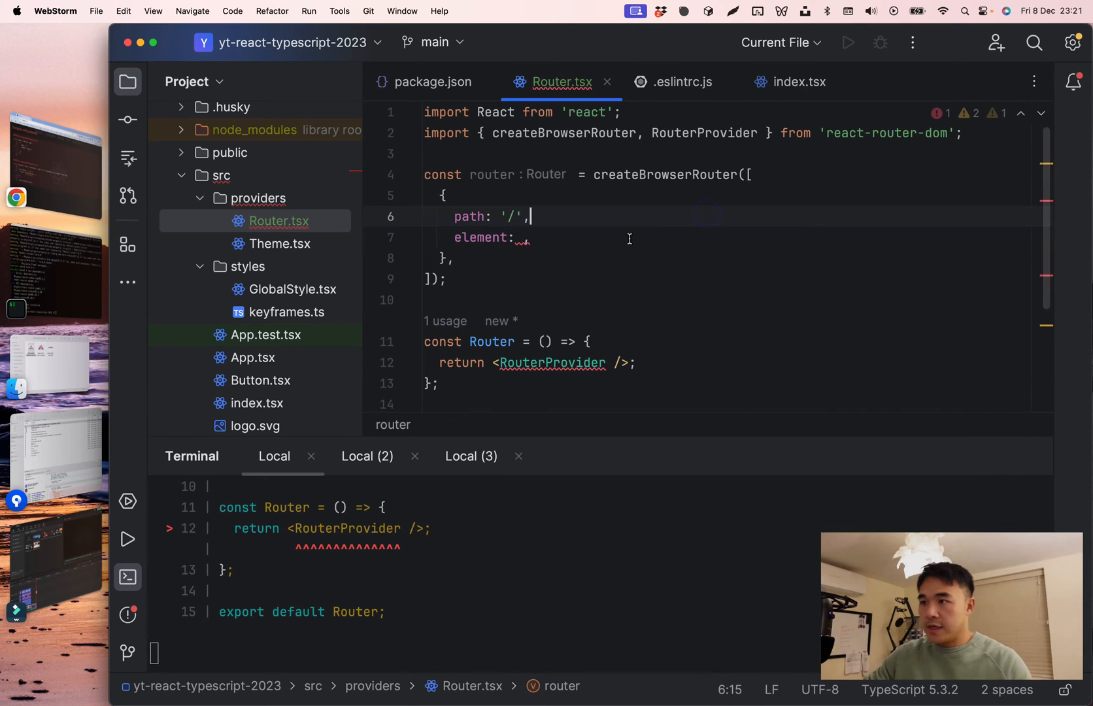
left_click(220, 174)
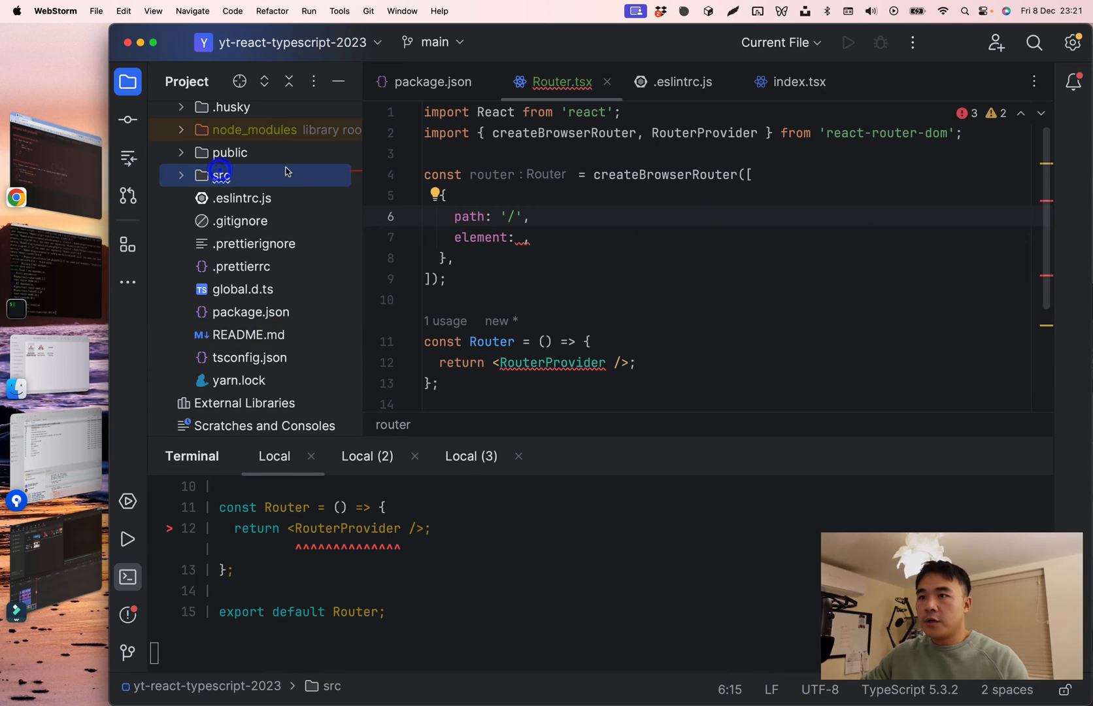
- Create src/routes/Home.tsx with a Home component returning an <h1>Home</h1>
right_click(221, 174)
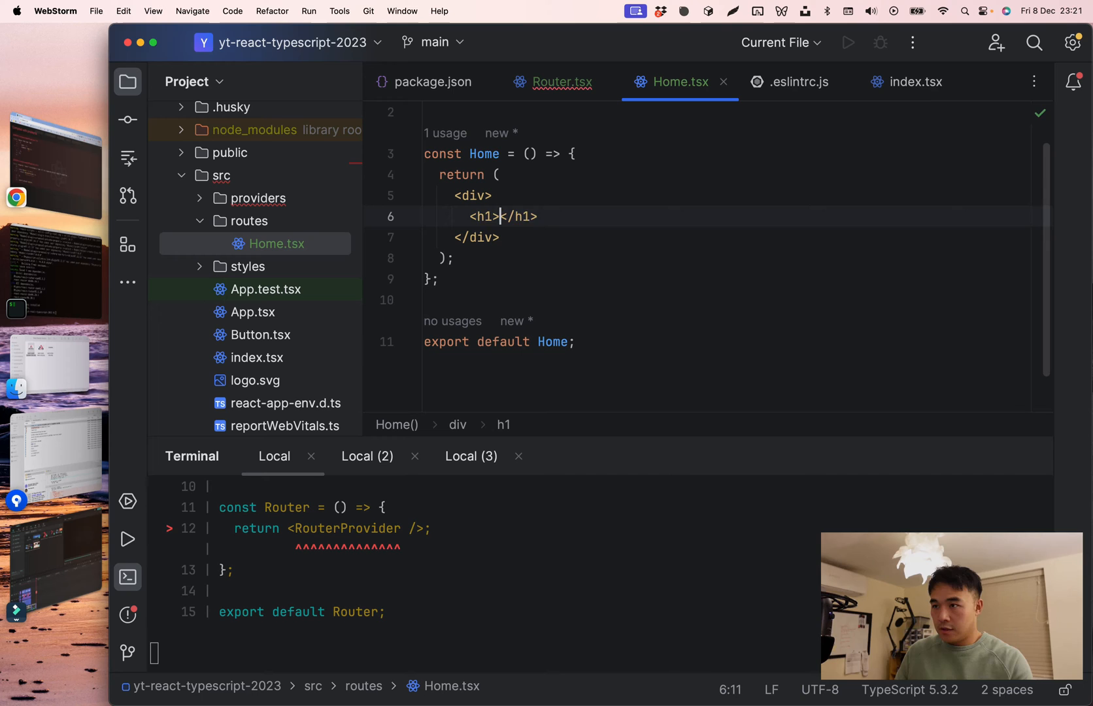
type("Home")
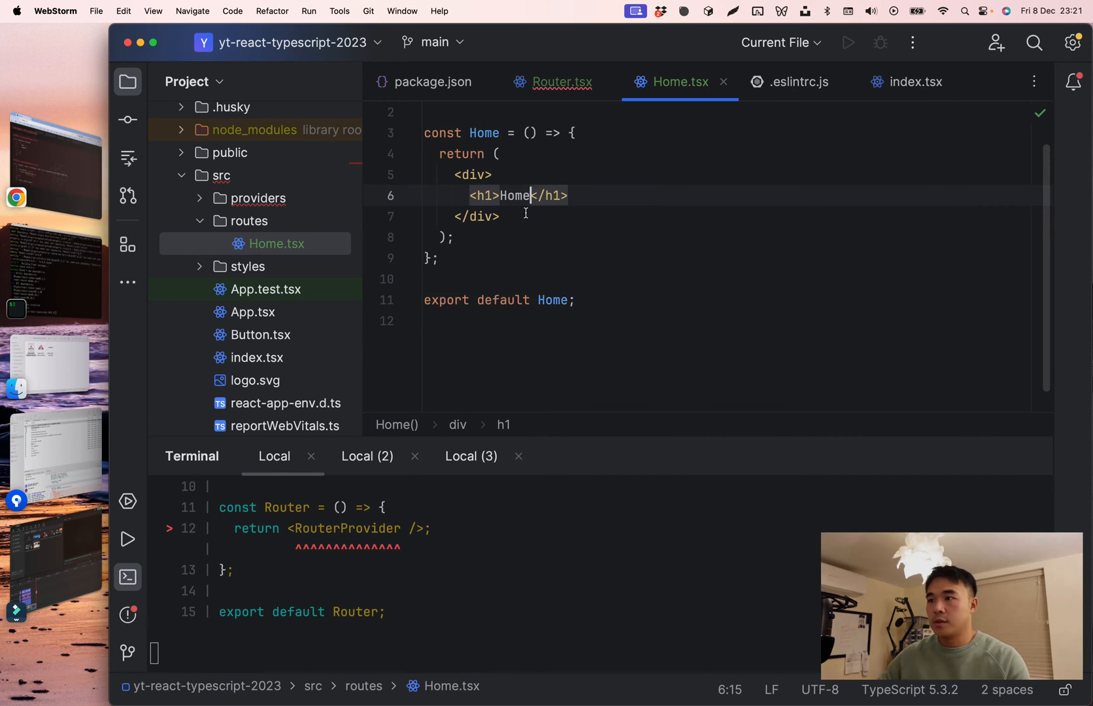
left_click(561, 81)
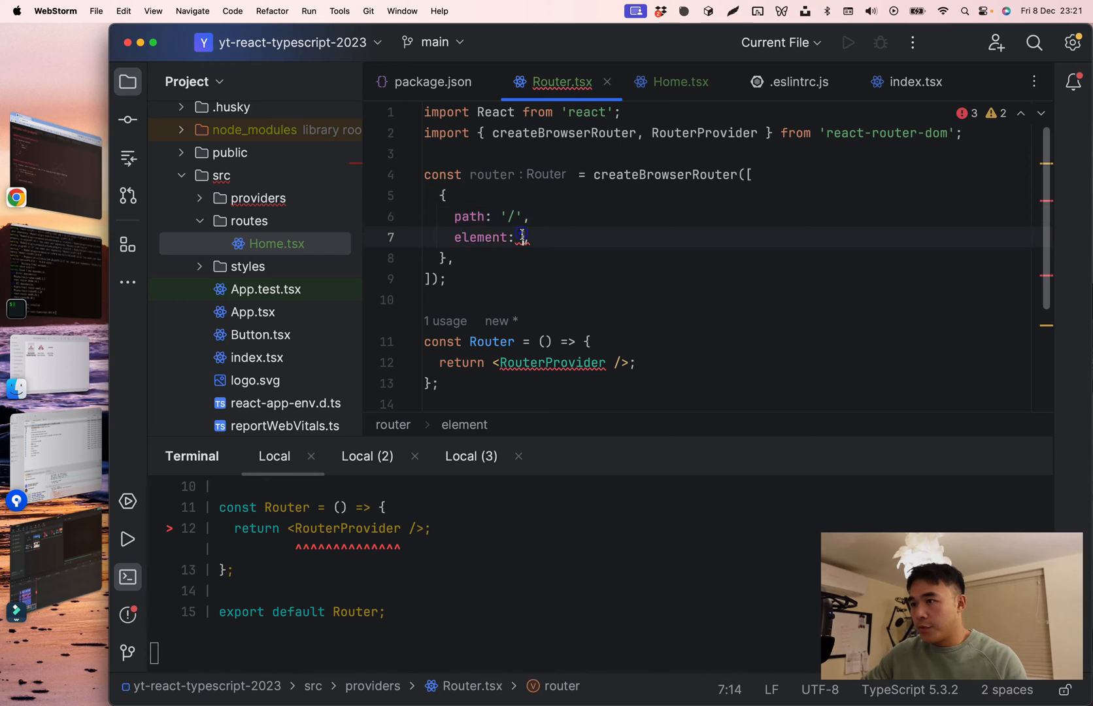
- Route '/' to <Home/> and add a '/about' route to <About/> in the router
type("<Home/>,")
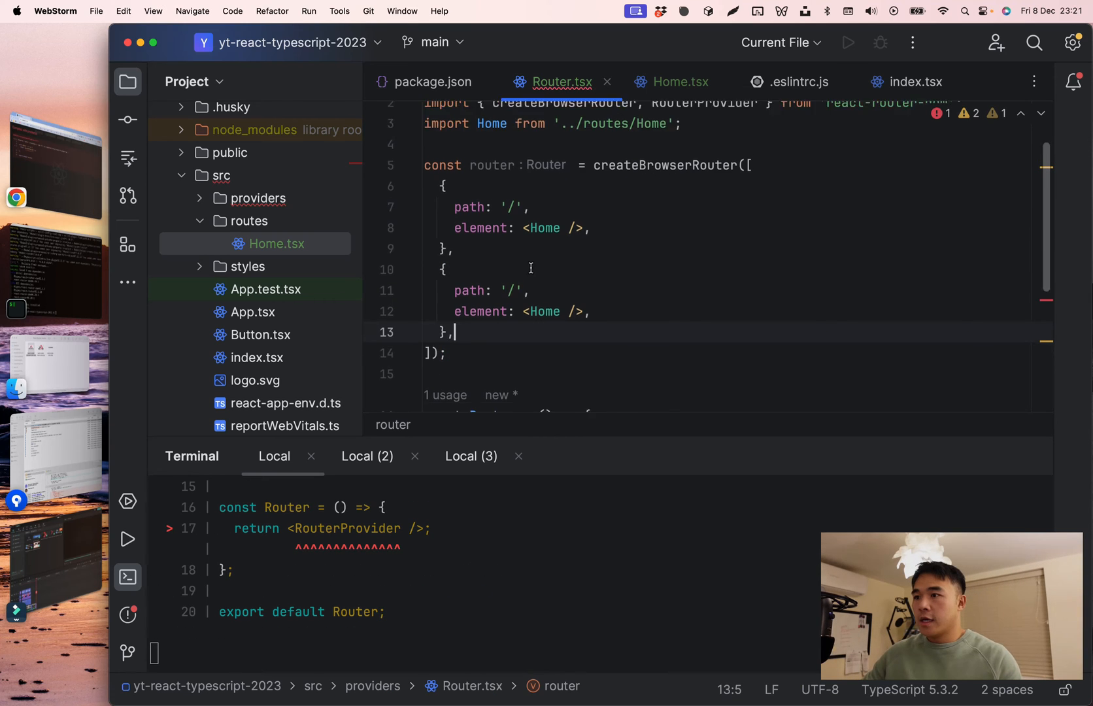
type("/aboiut")
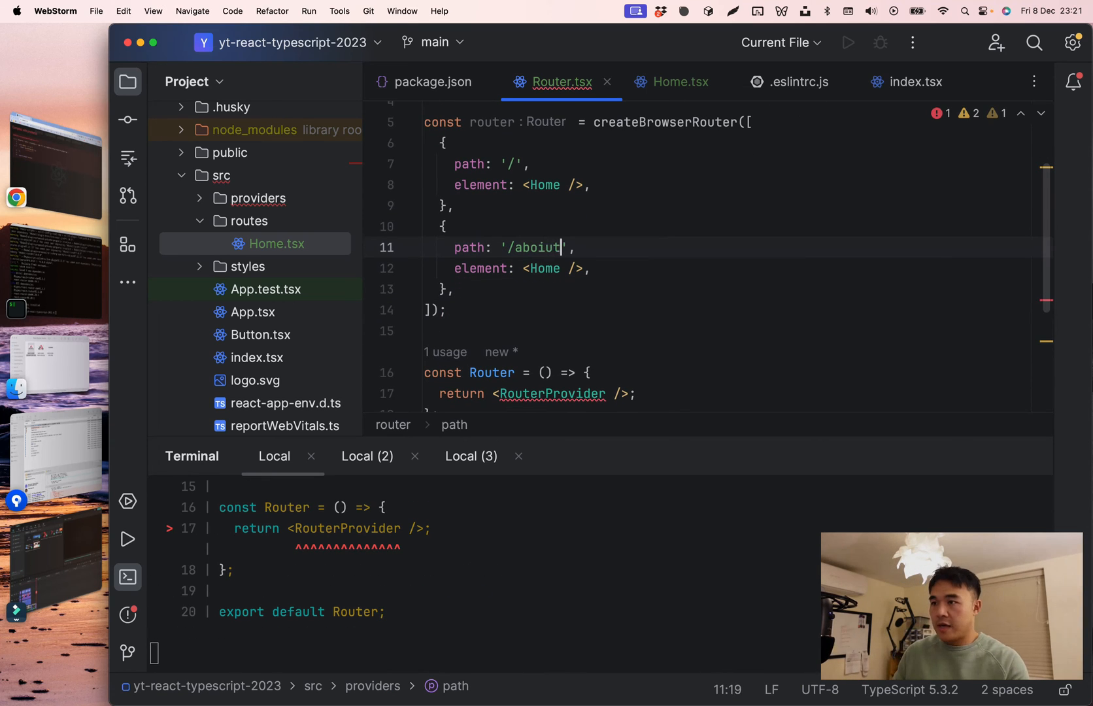
- Create routes/About.tsx with an About component rendering an h1 heading
right_click(249, 221)
type("Ab")
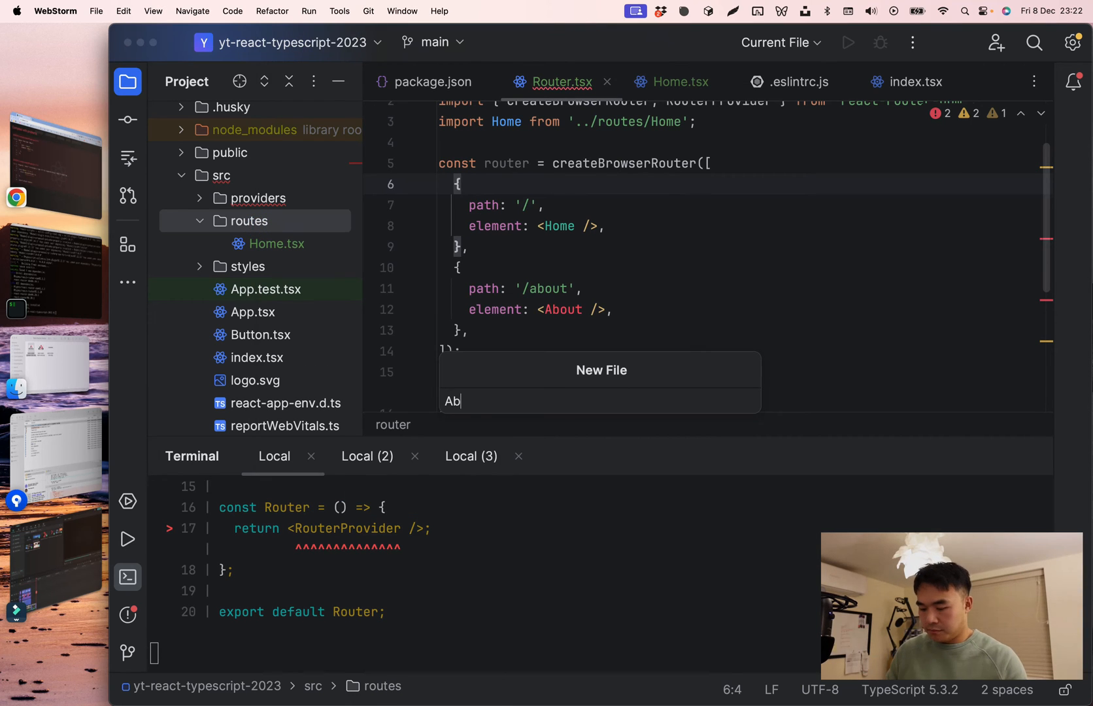
key("Enter")
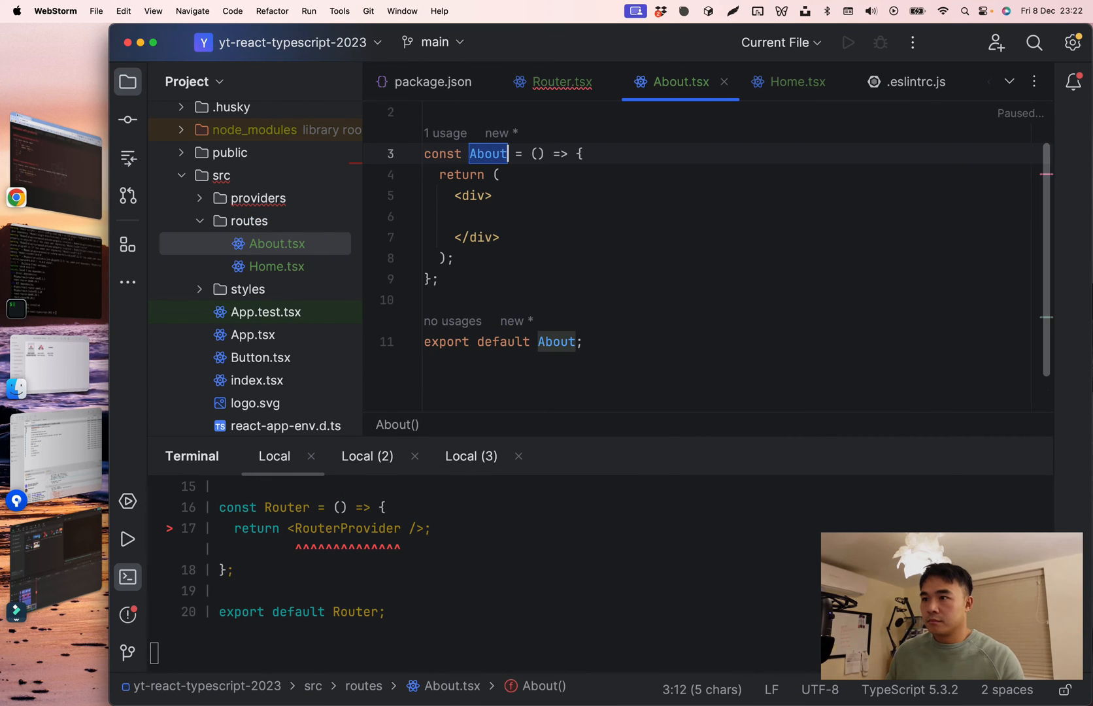
type("h1")
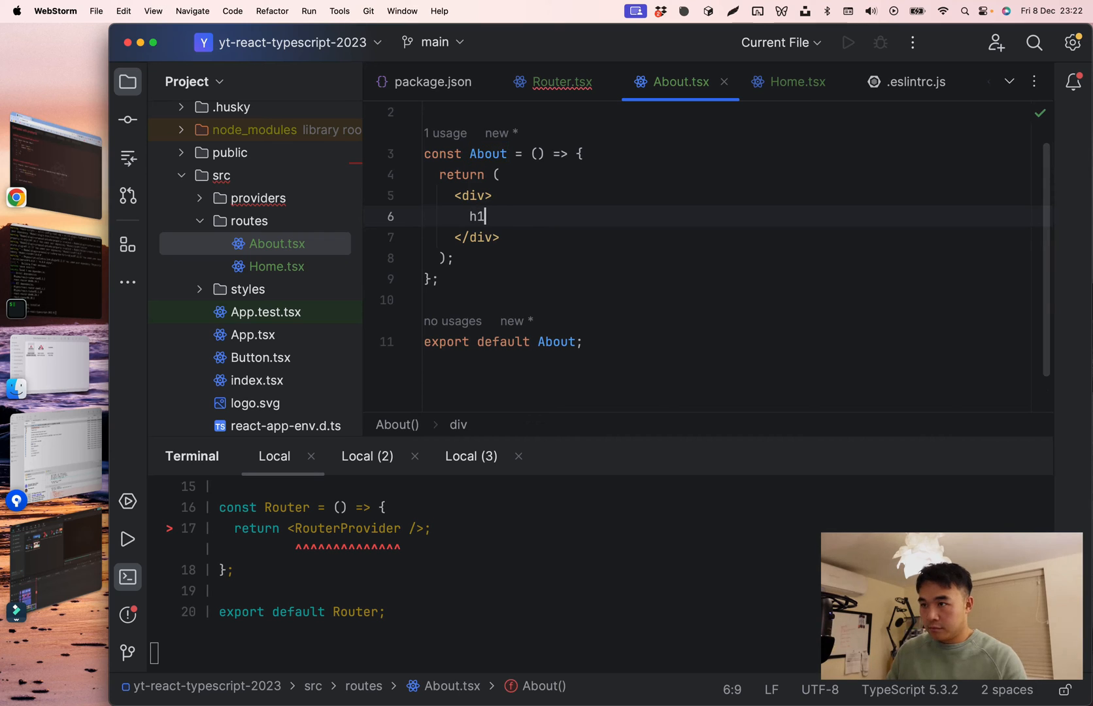
left_click(562, 81)
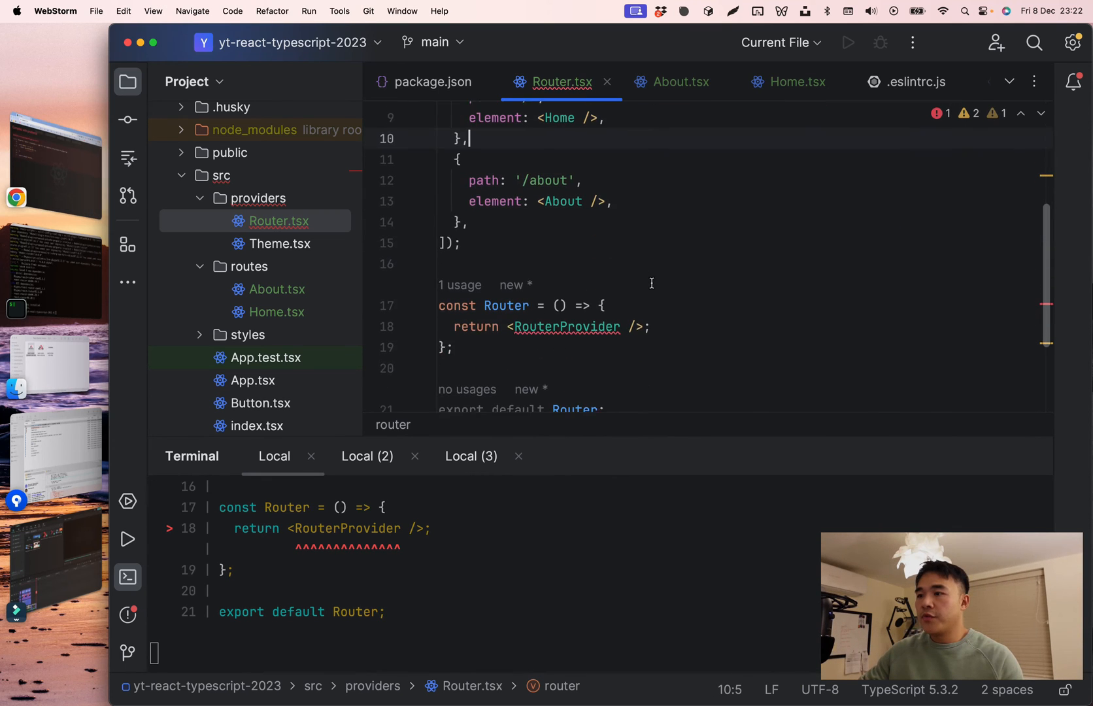
- Render <Router /> inside the App component's return block in App.tsx
double_click(506, 196)
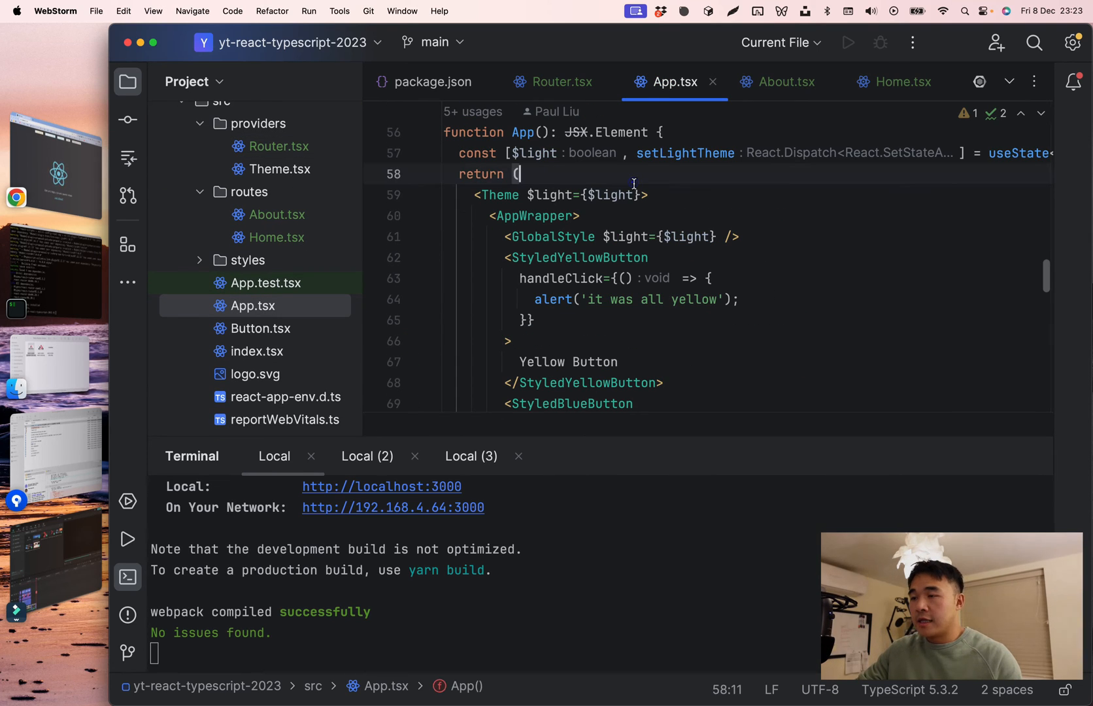
type("<Rout")
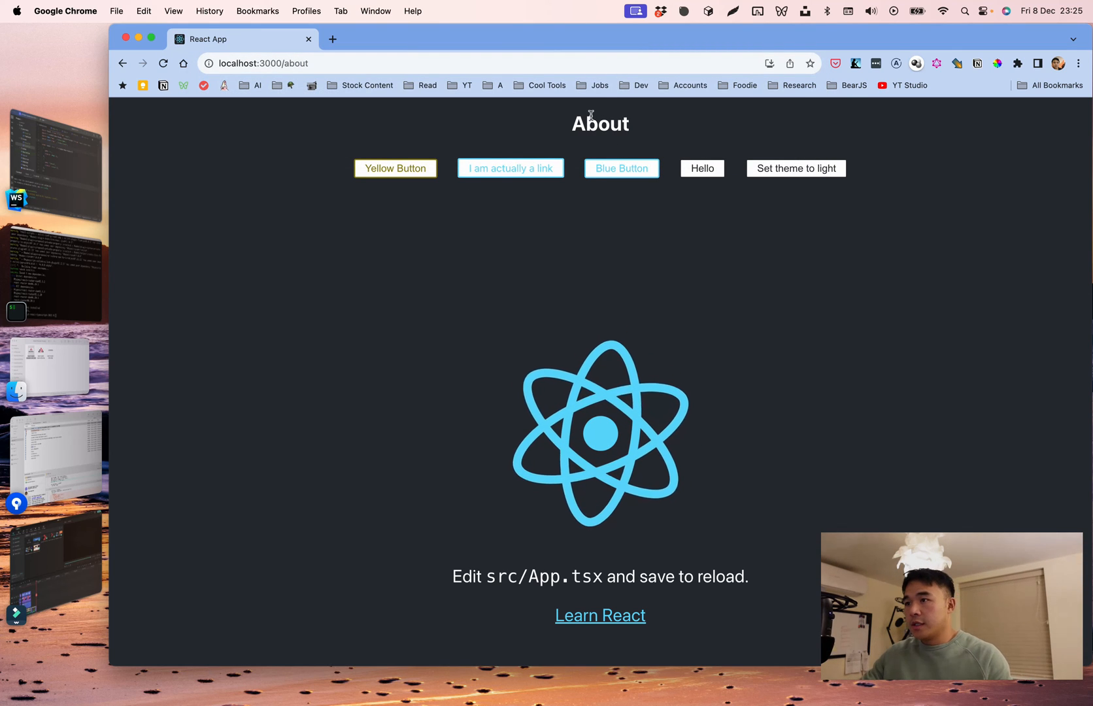
- Review the About page at localhost:3000/about in Chrome, then return to WebStorm
scroll("down", 3)
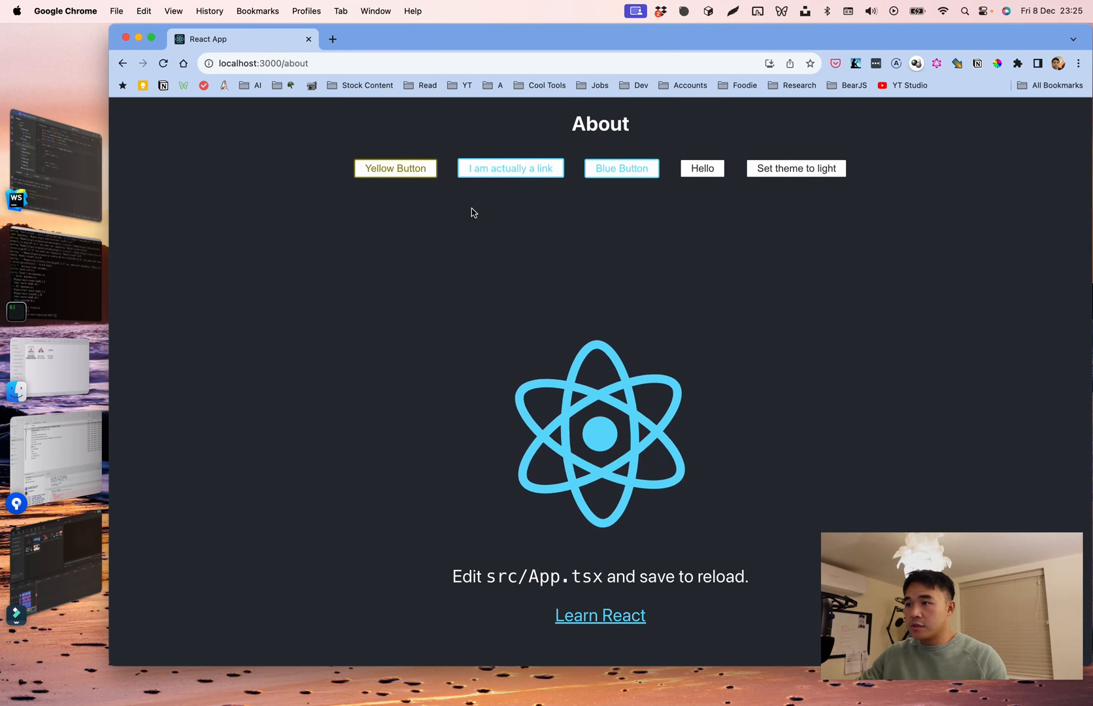
mouse_move(551, 346)
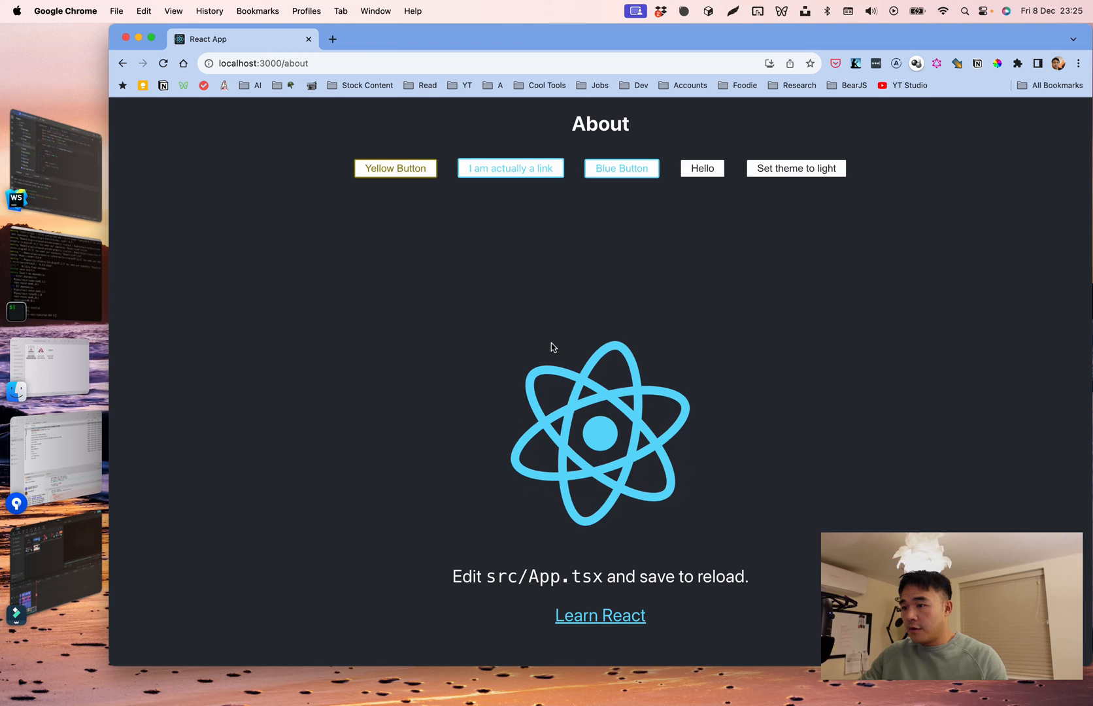
scroll("down", 3)
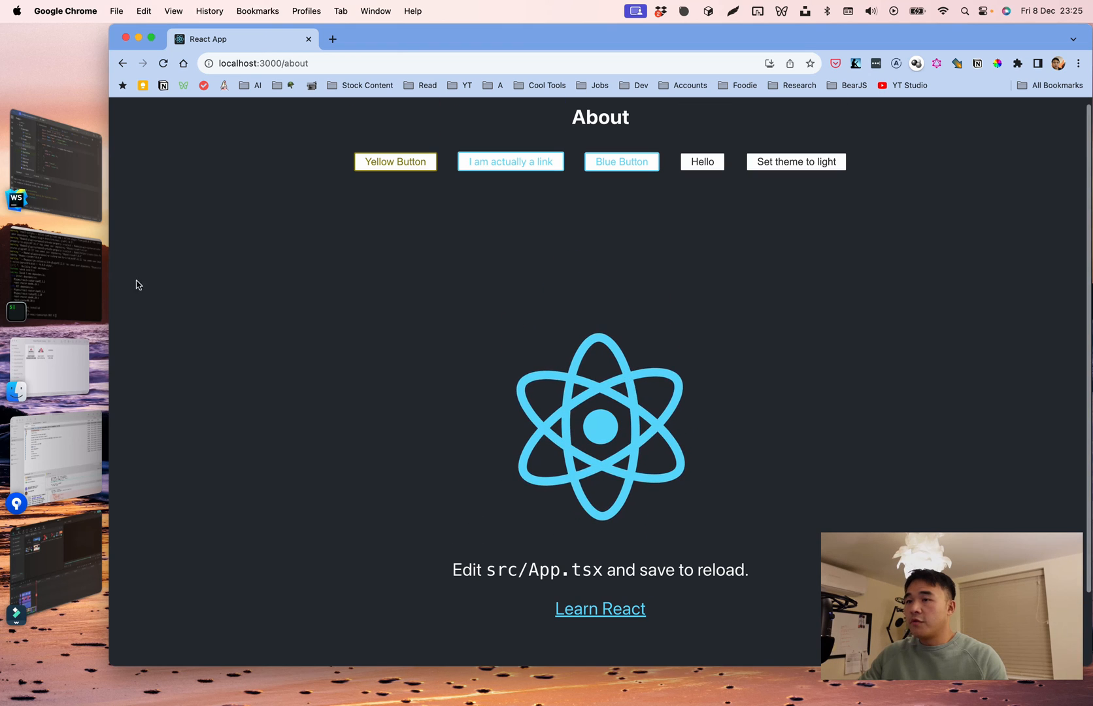
key("cmd+tab")
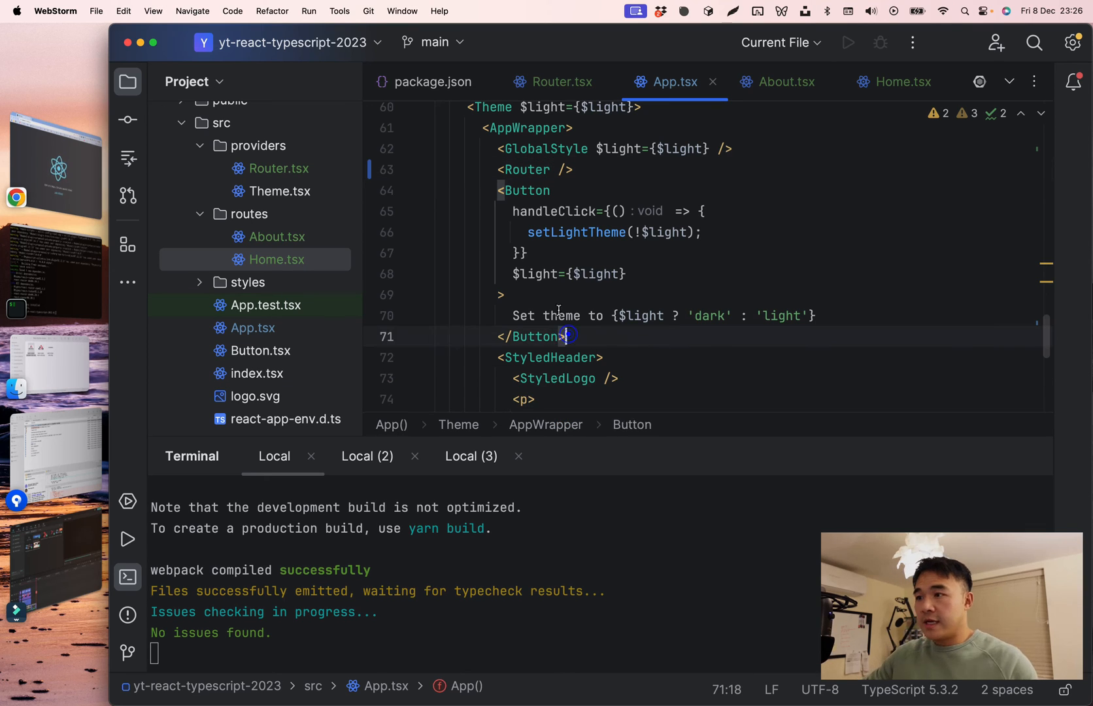
- Remove the header markup, leftover button styles and unused Button imports from App.tsx
key("Backspace")
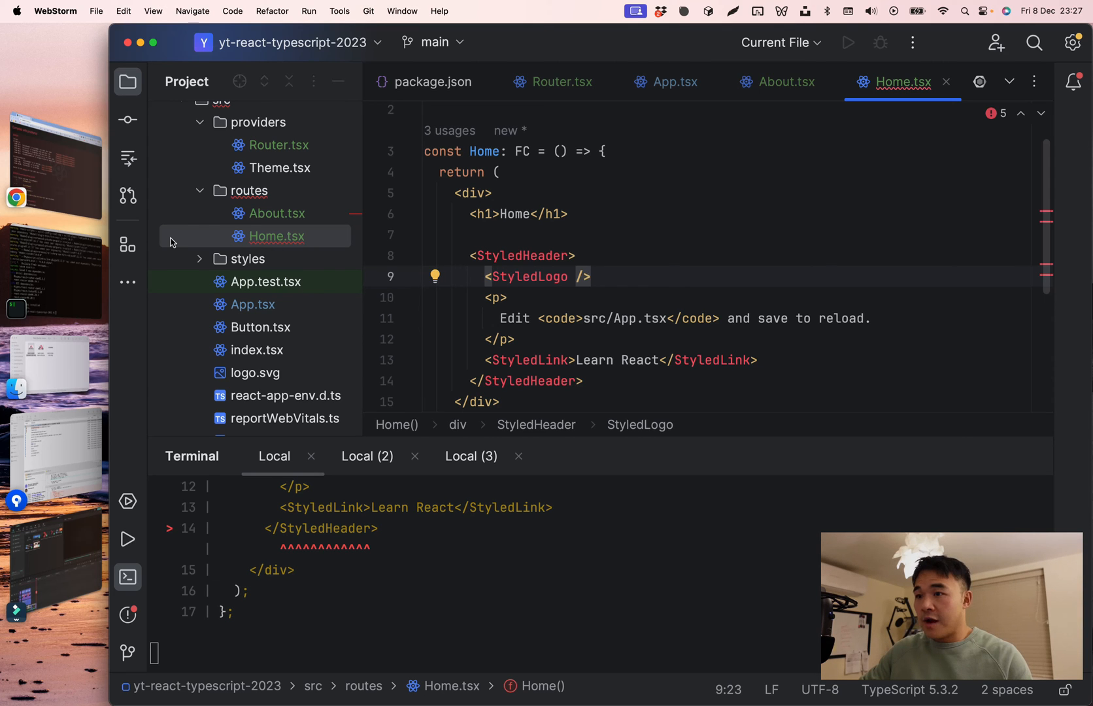
left_click(674, 81)
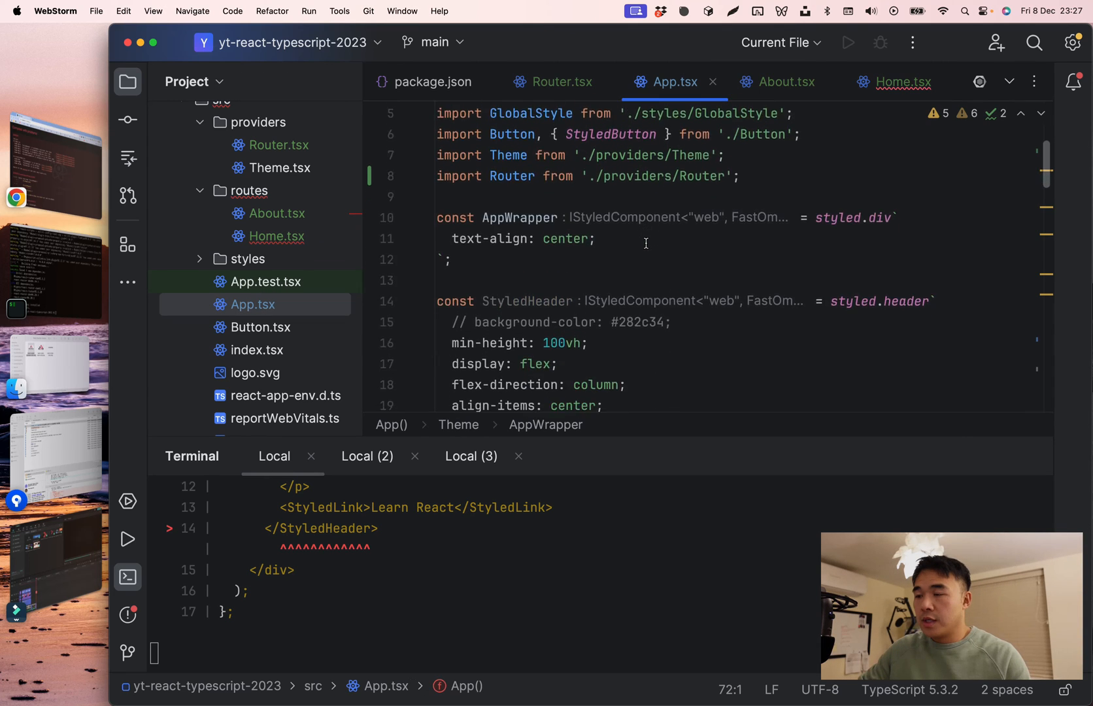
scroll("down", 3)
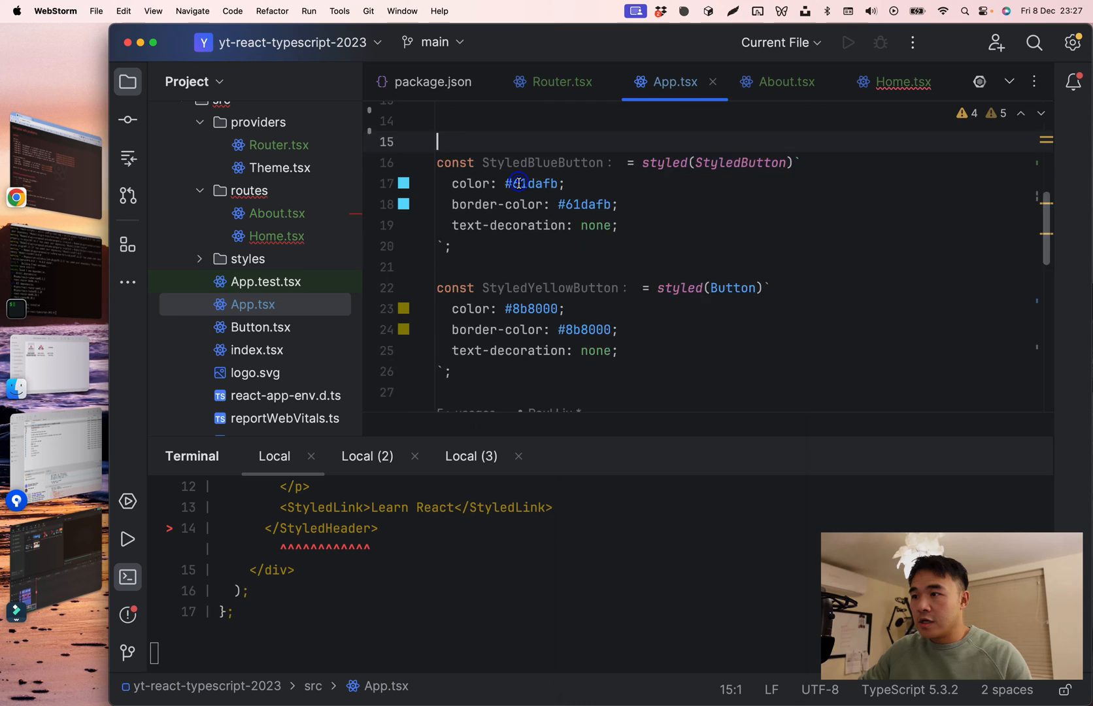
left_click_drag(436, 207, 618, 396)
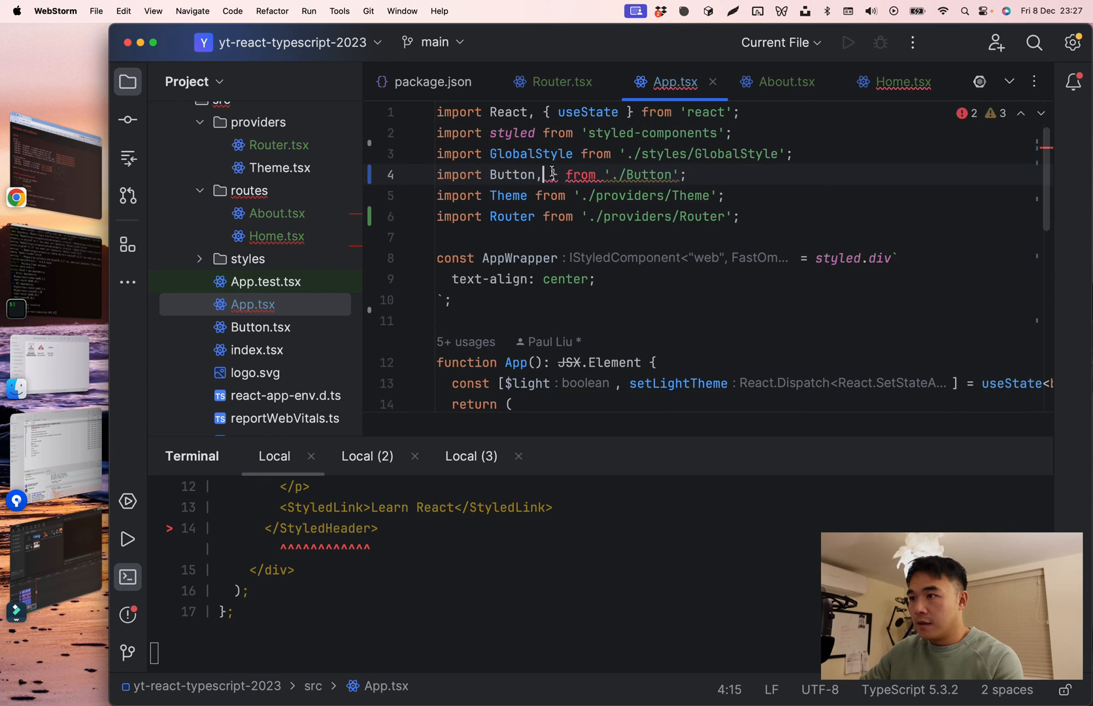
key("backspace")
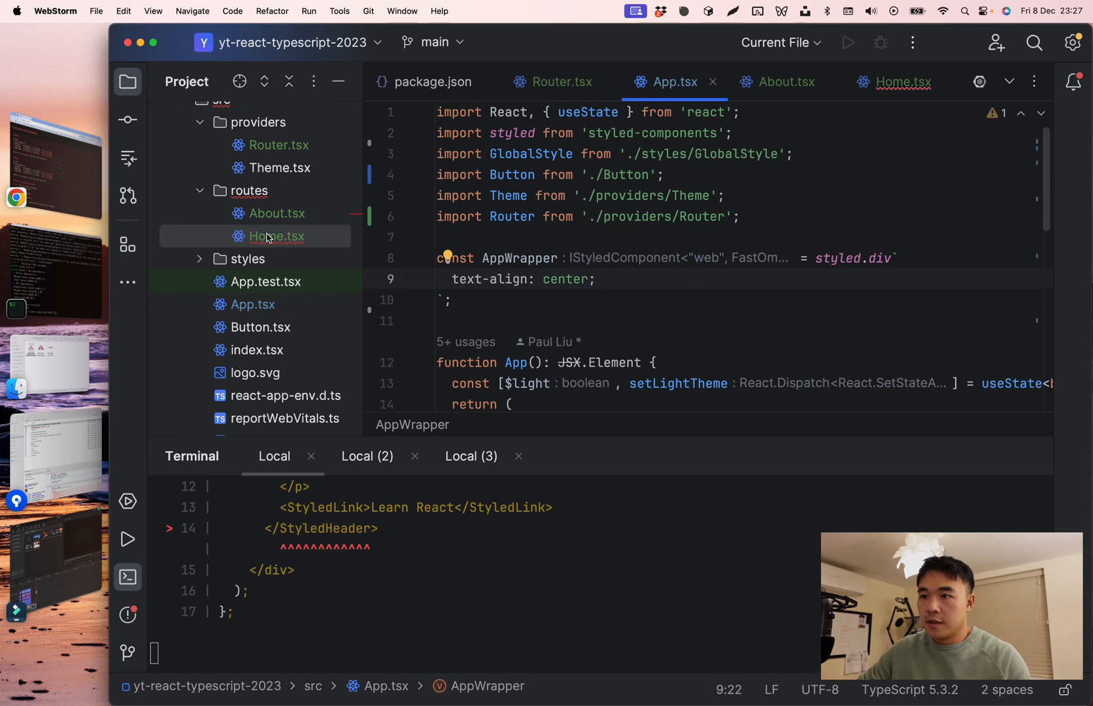
- Place the logo header content in Home.tsx with an import of logo from '../logo.svg'
left_click(902, 83)
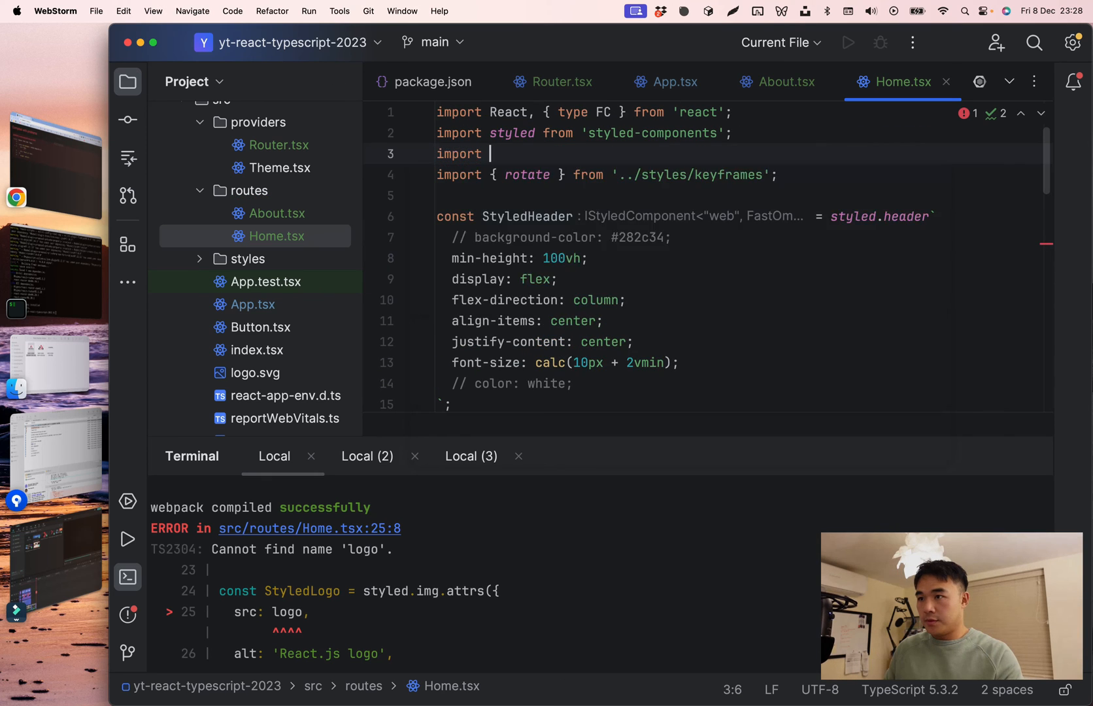
type("logo from '../logo.svg'")
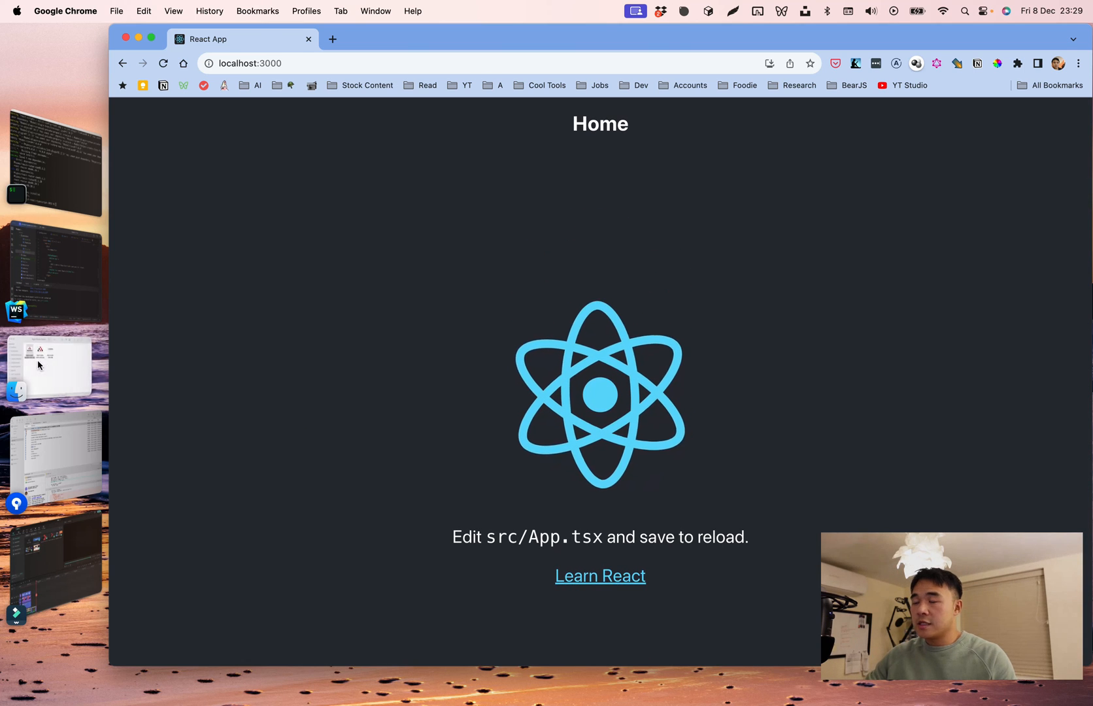
mouse_move(98, 536)
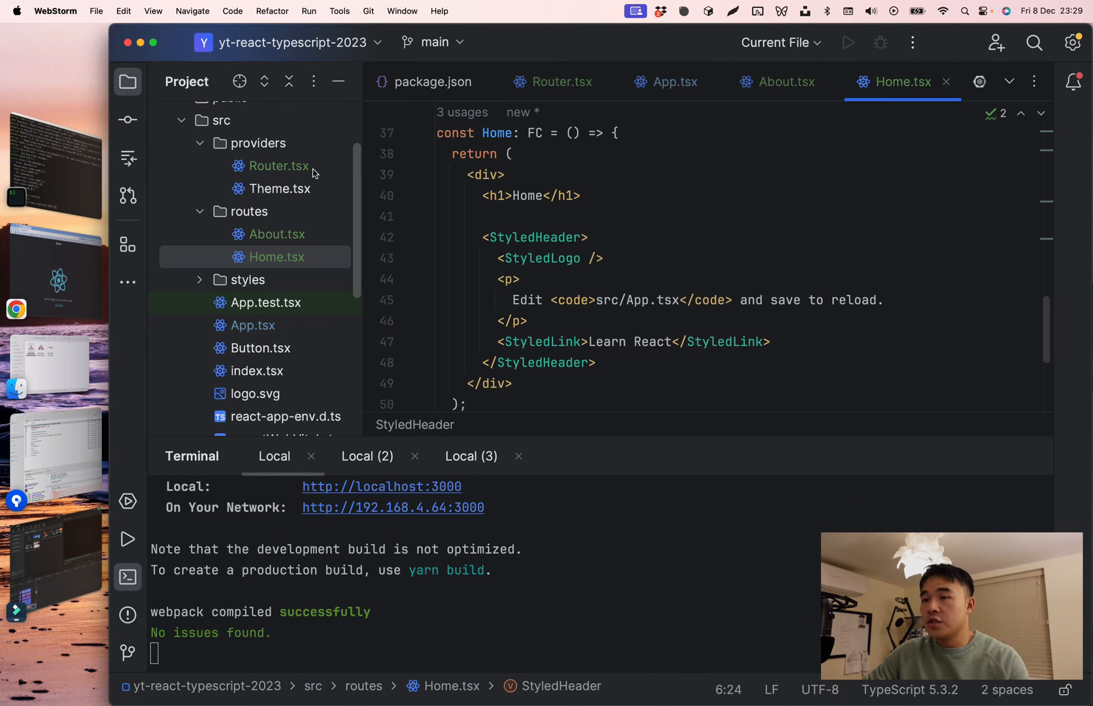
mouse_move(295, 243)
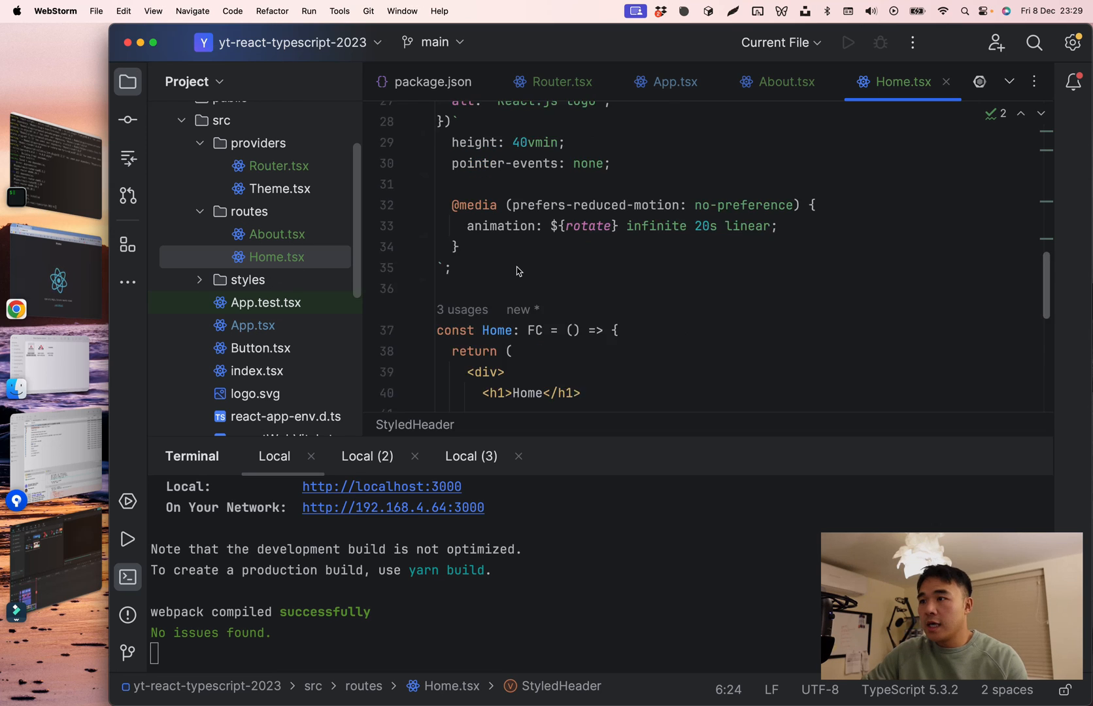
- Review Router.tsx: Home and About routes wrapped in an exported RouterProvider component
left_click(561, 81)
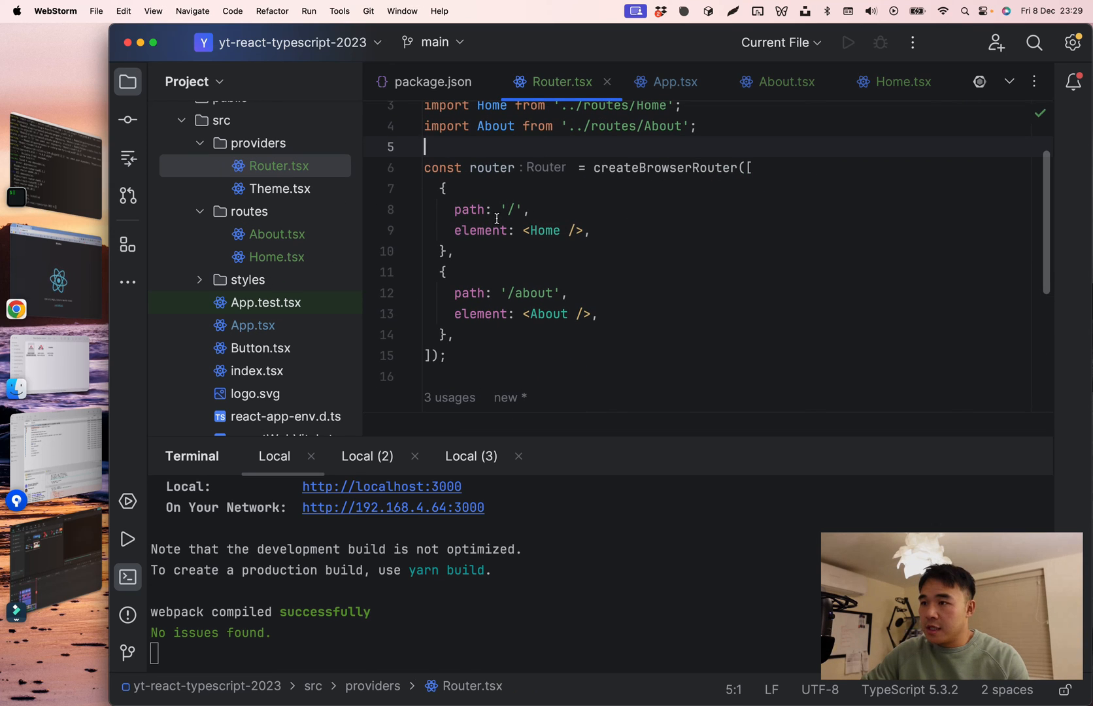
mouse_move(571, 230)
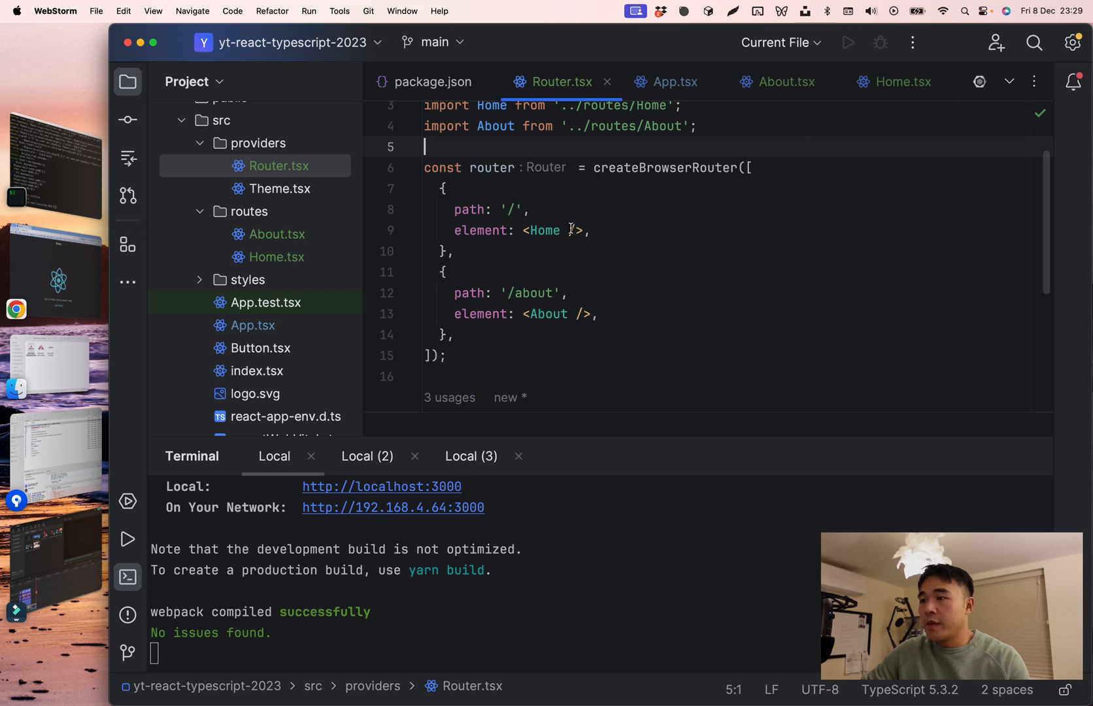
scroll("down", 3)
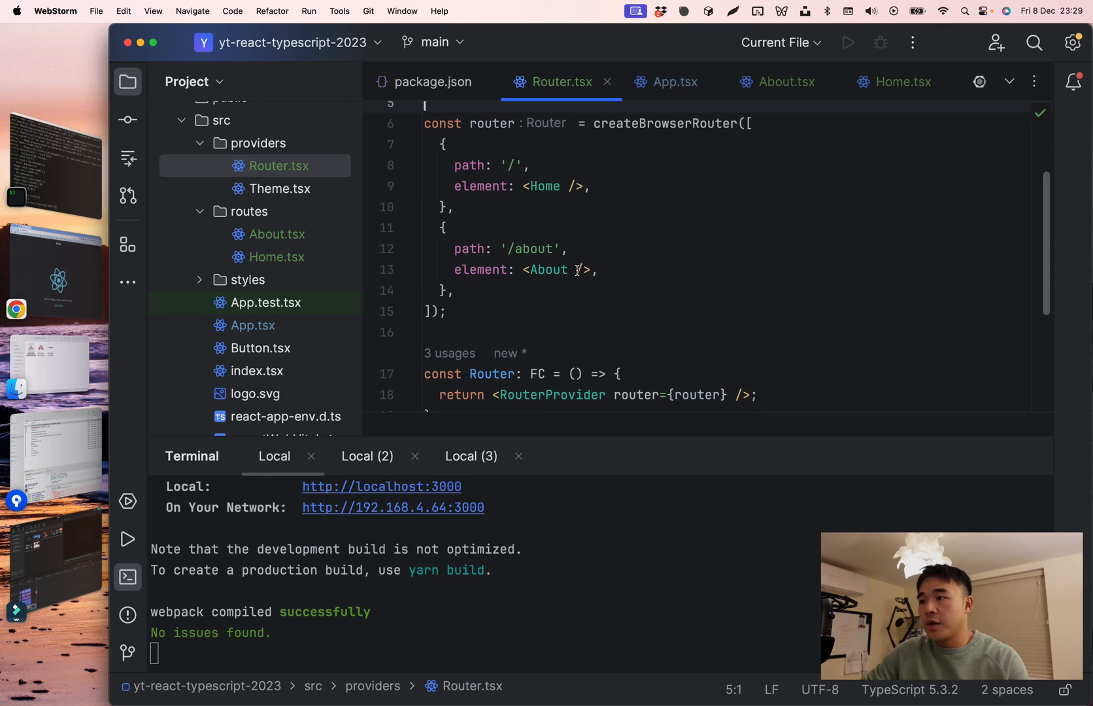
scroll("down", 3)
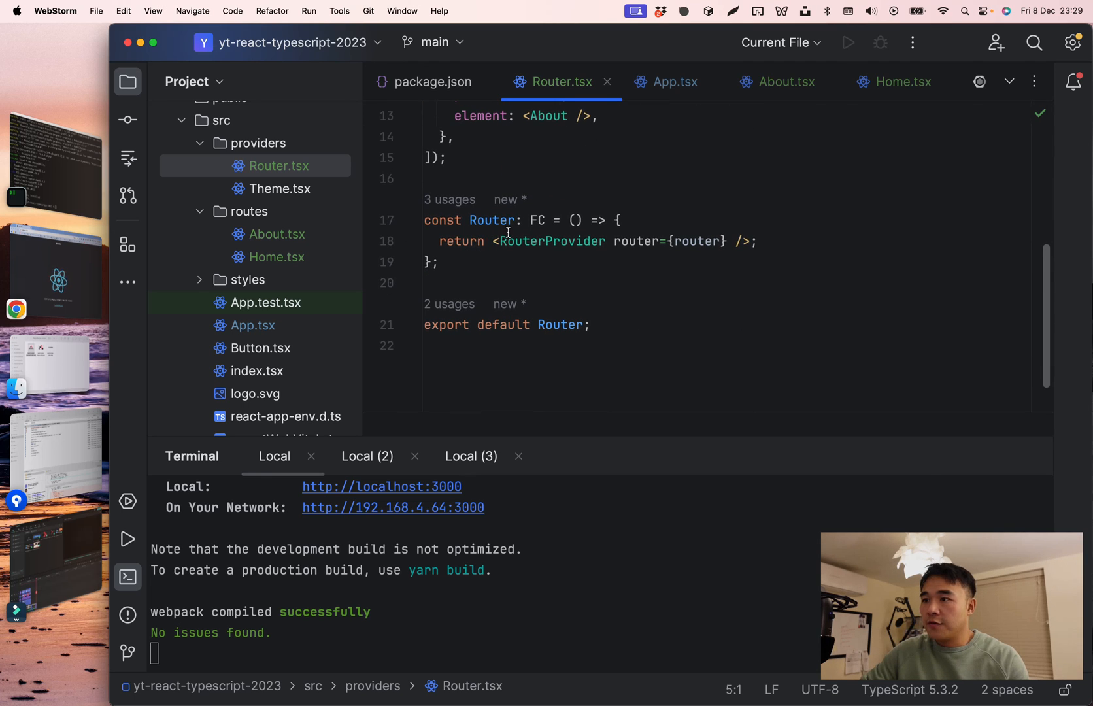
scroll("down", 3)
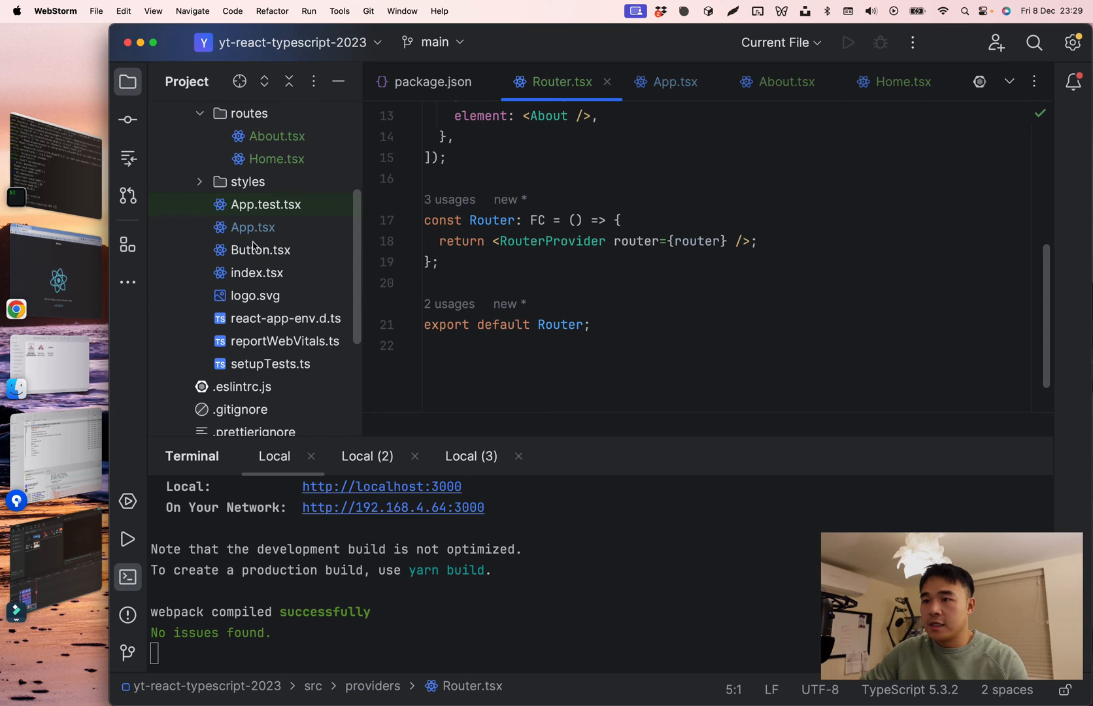